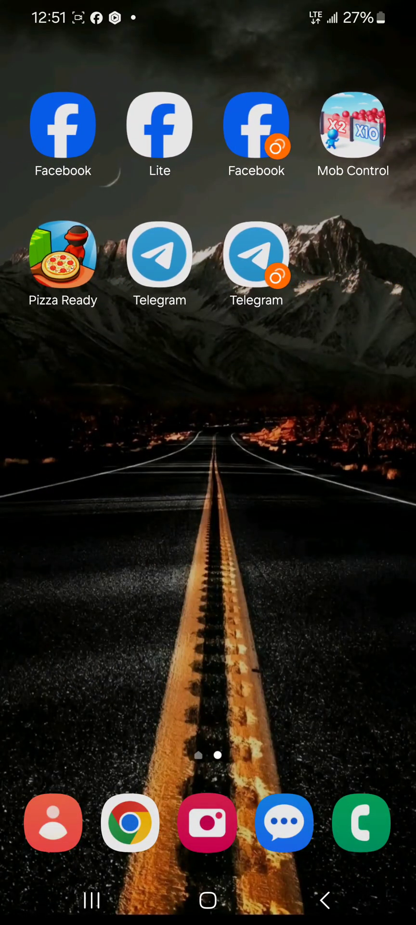
- Launch Telegram from its home-screen icon to bring up the splash screen
left_click(159, 255)
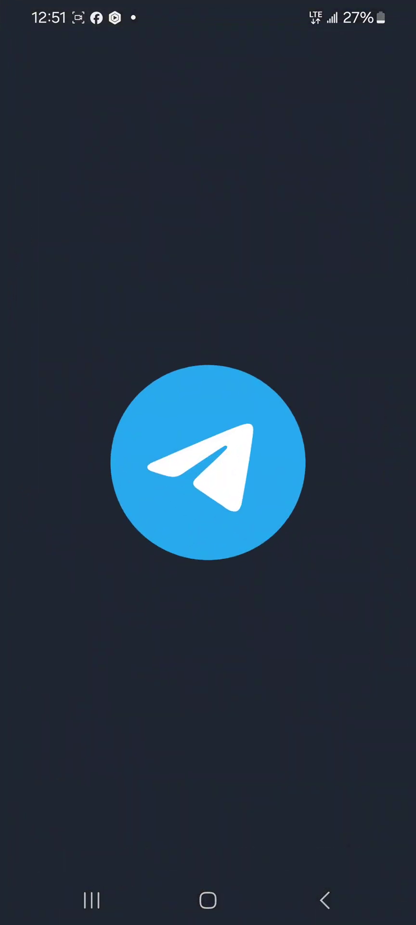